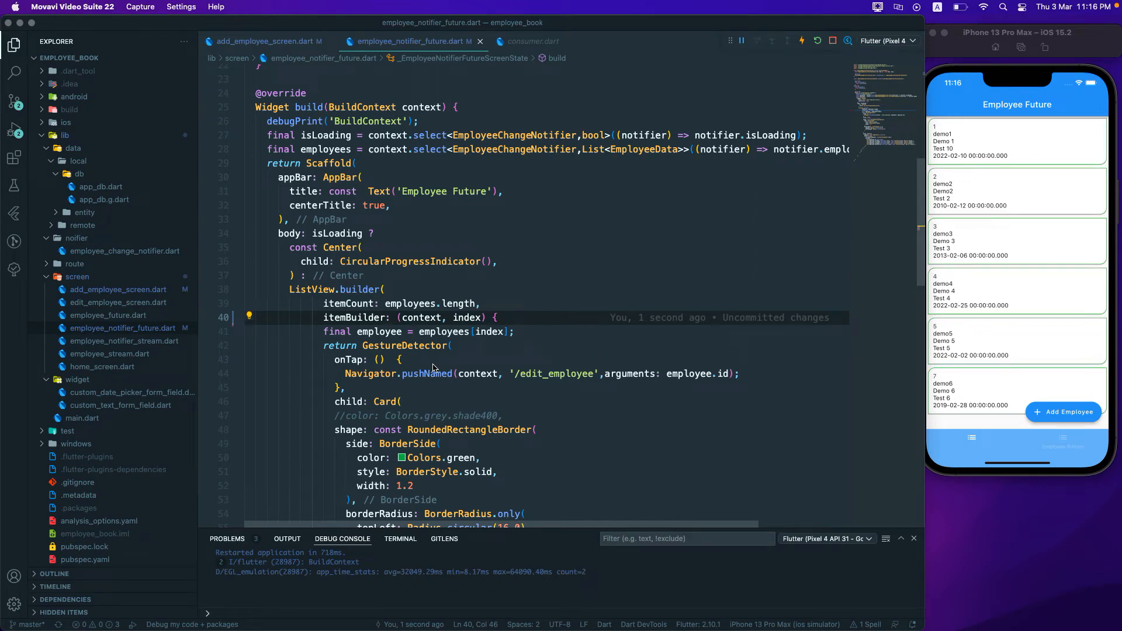
mouse_move(573, 363)
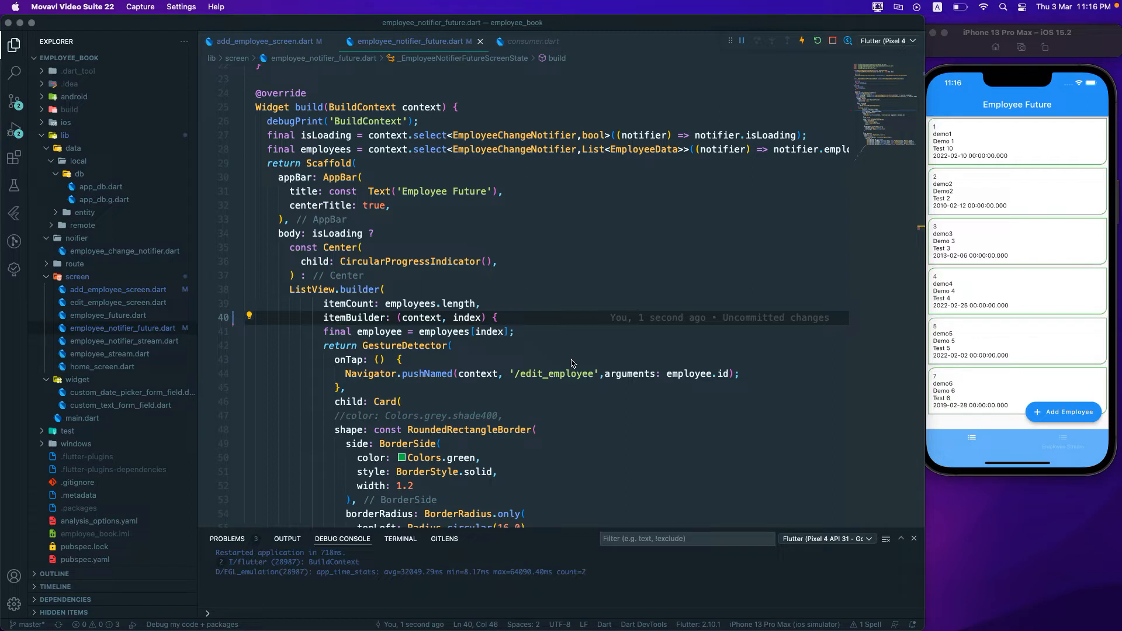
mouse_move(405, 167)
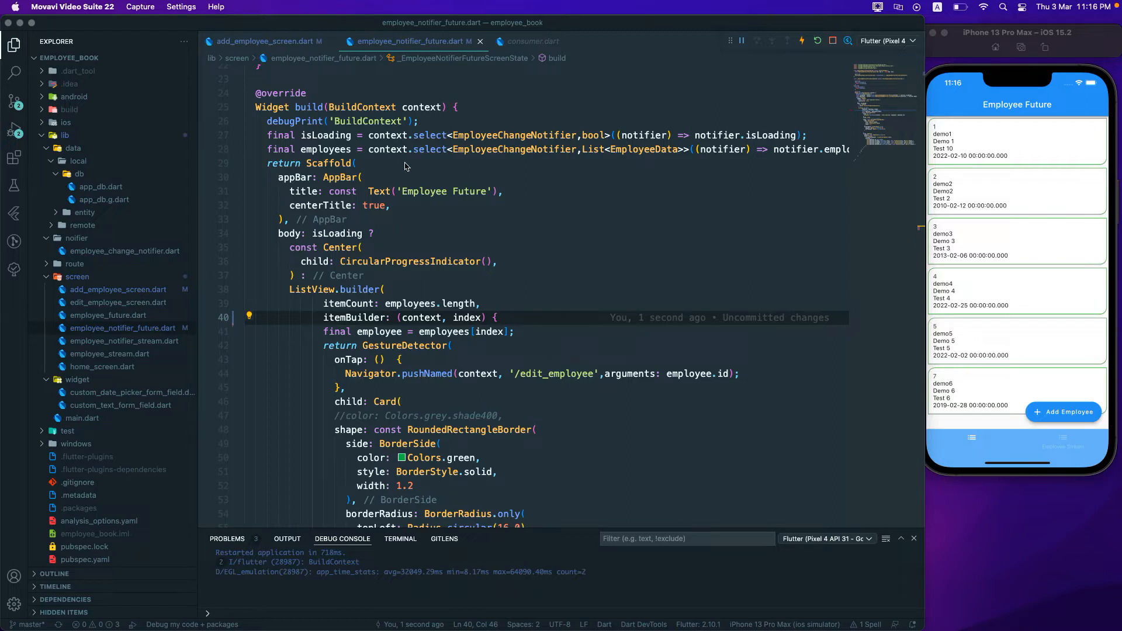
mouse_move(433, 159)
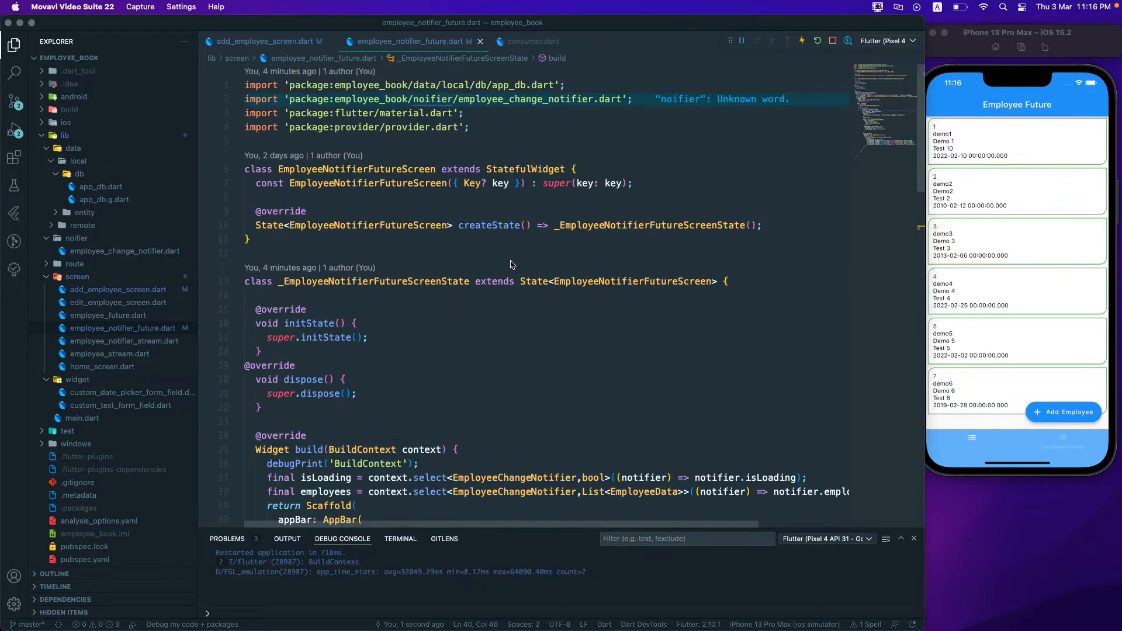
- Fold ListView.builder and type Consumer<EmployeeChangeNotifier>(builder: (context, notifier, child) { return })
scroll("down", 3)
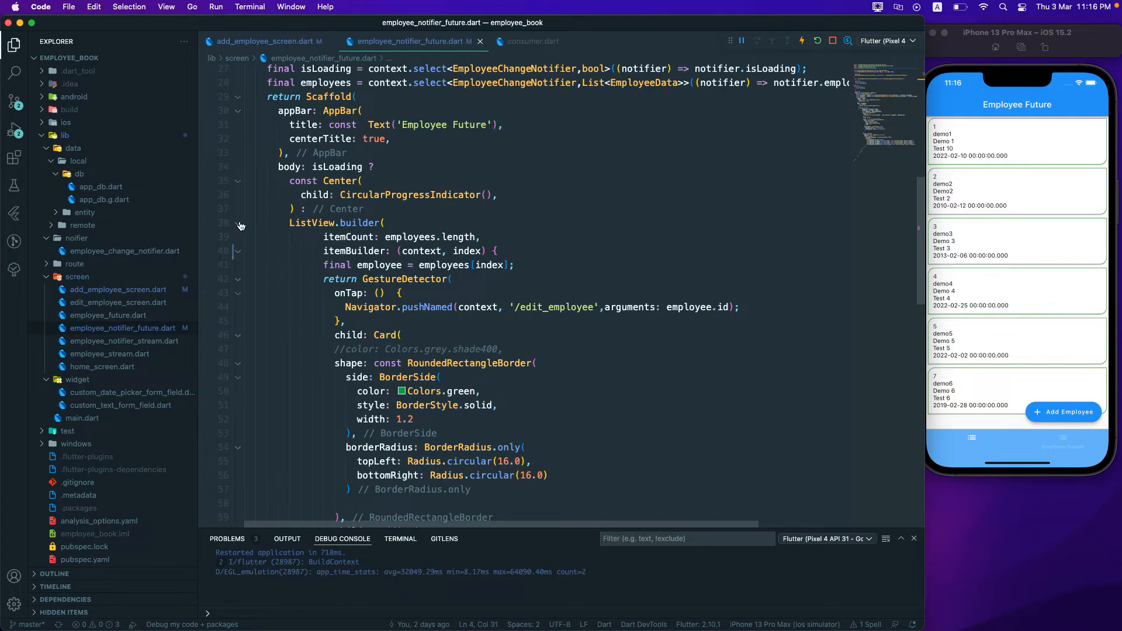
left_click(238, 223)
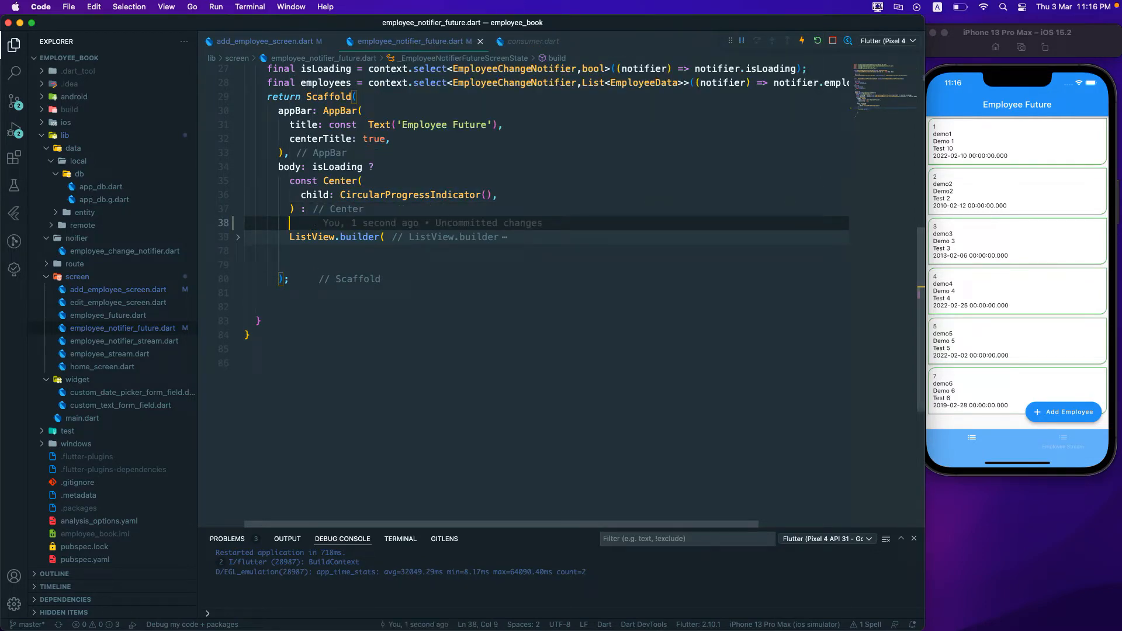
type("Co")
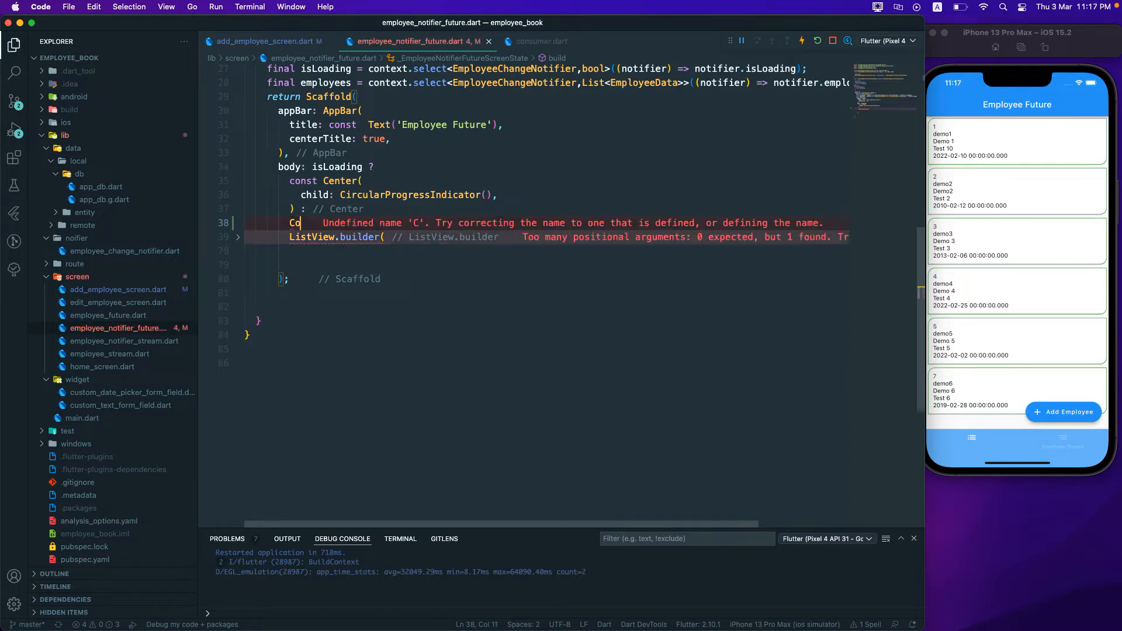
type("nsumer<>(builder: builder")
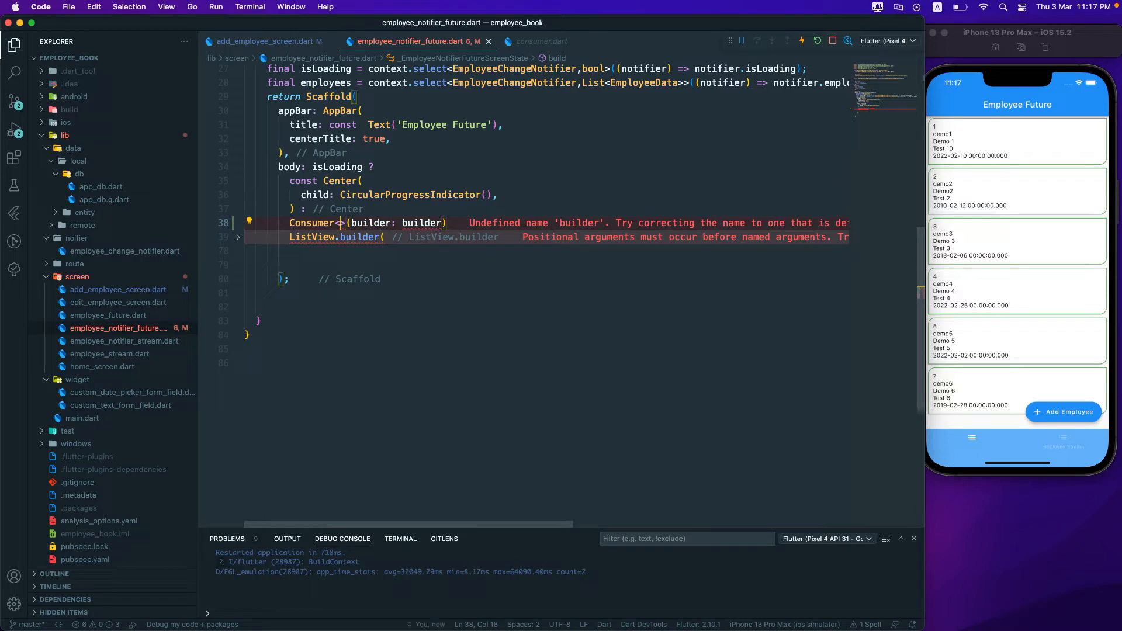
type("EmployeeChangeNotifier")
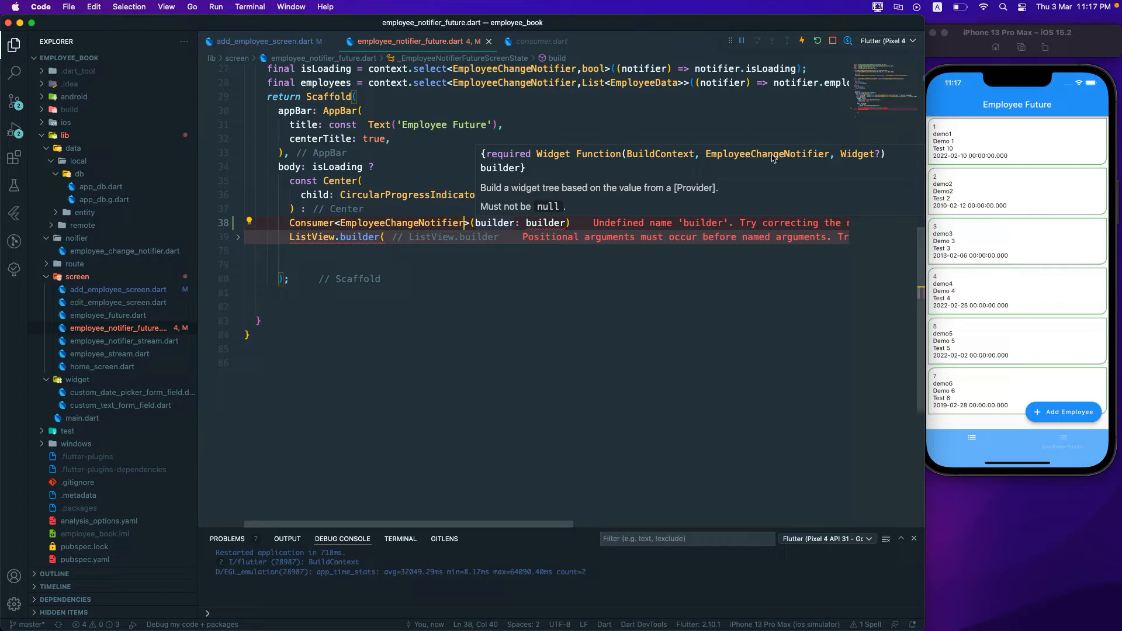
mouse_move(872, 163)
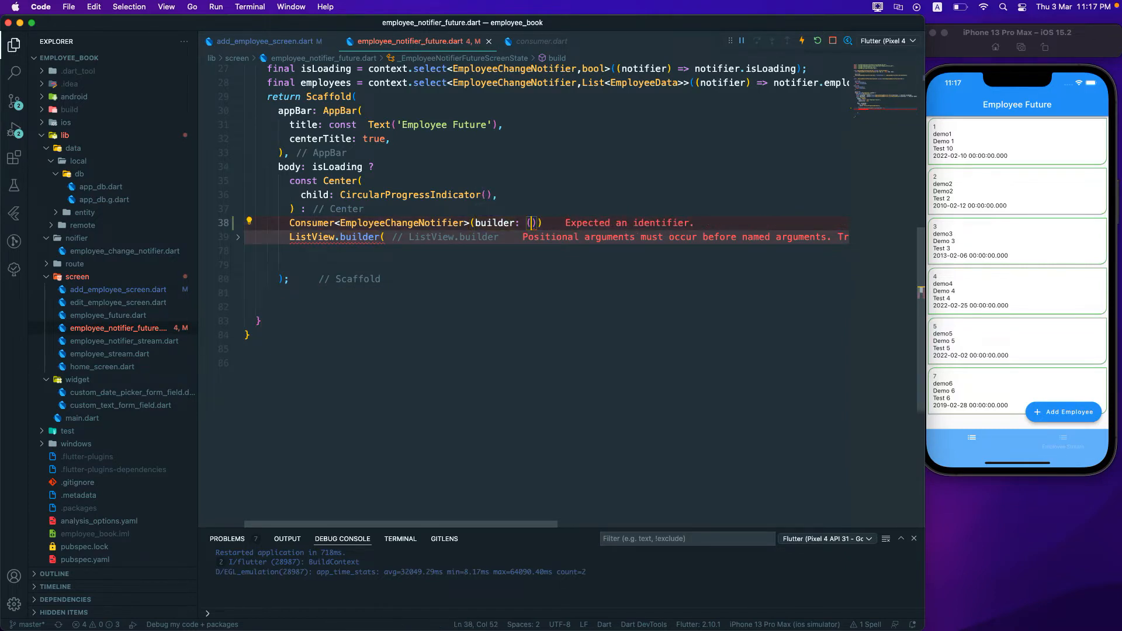
type("context,")
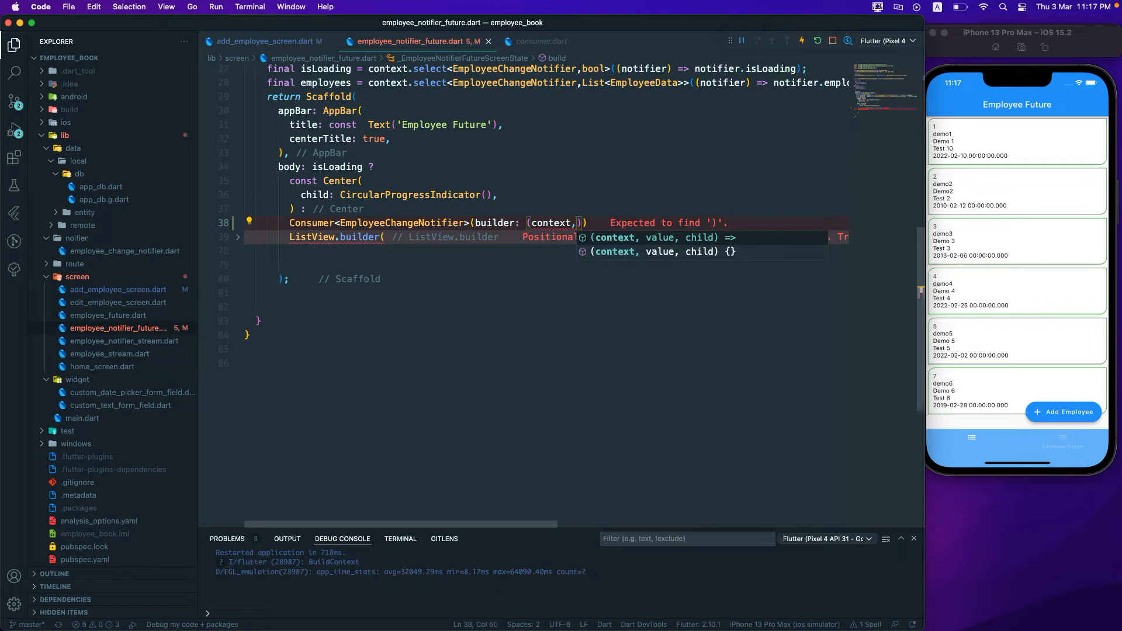
type("notifier")
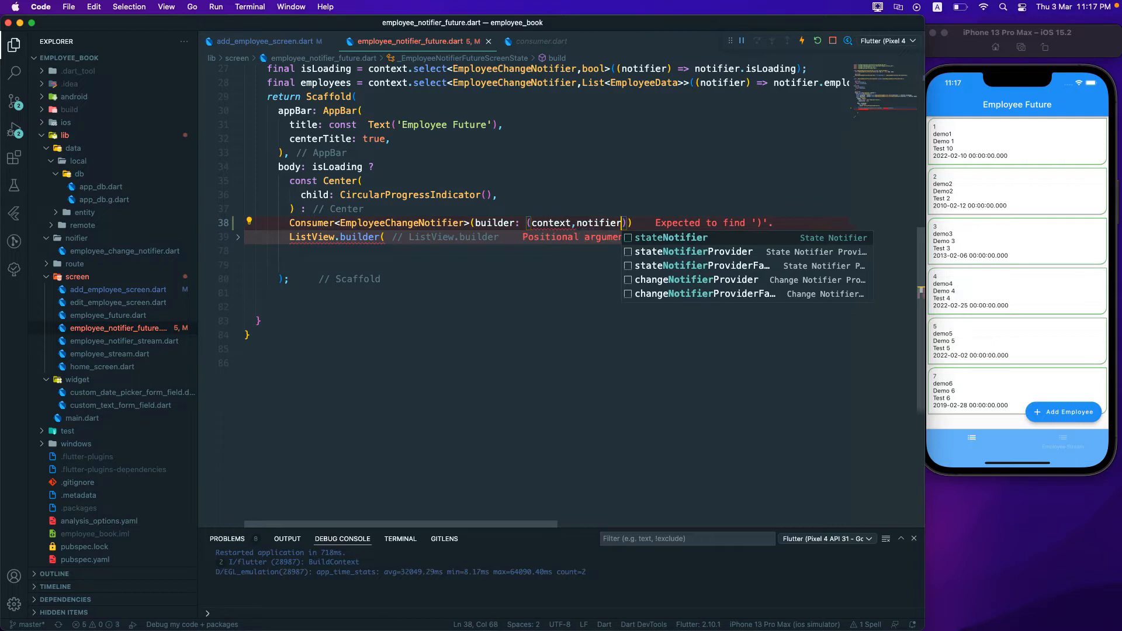
type(",child")
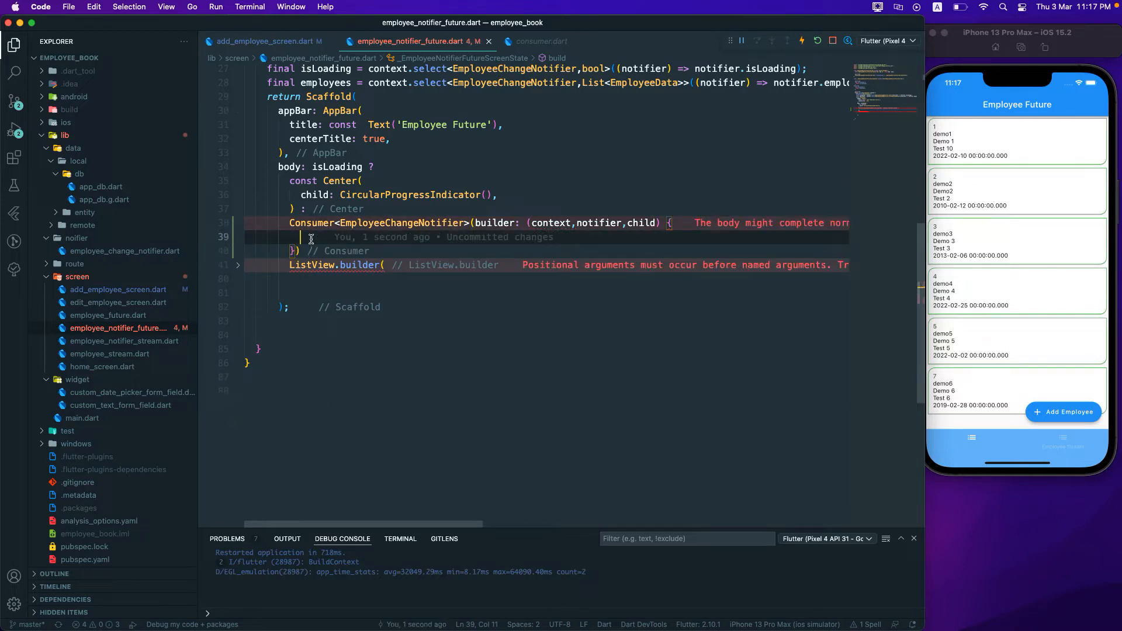
type("ret")
left_click(547, 251)
type(";")
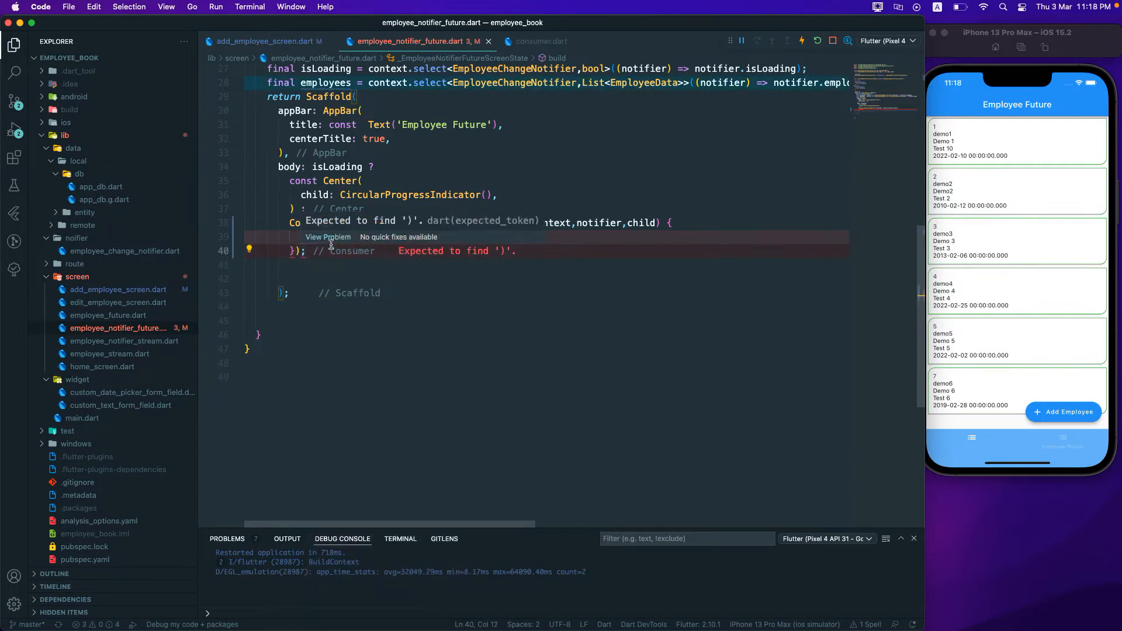
- Paste the ListView.builder code after return in the Consumer builder
right_click(330, 243)
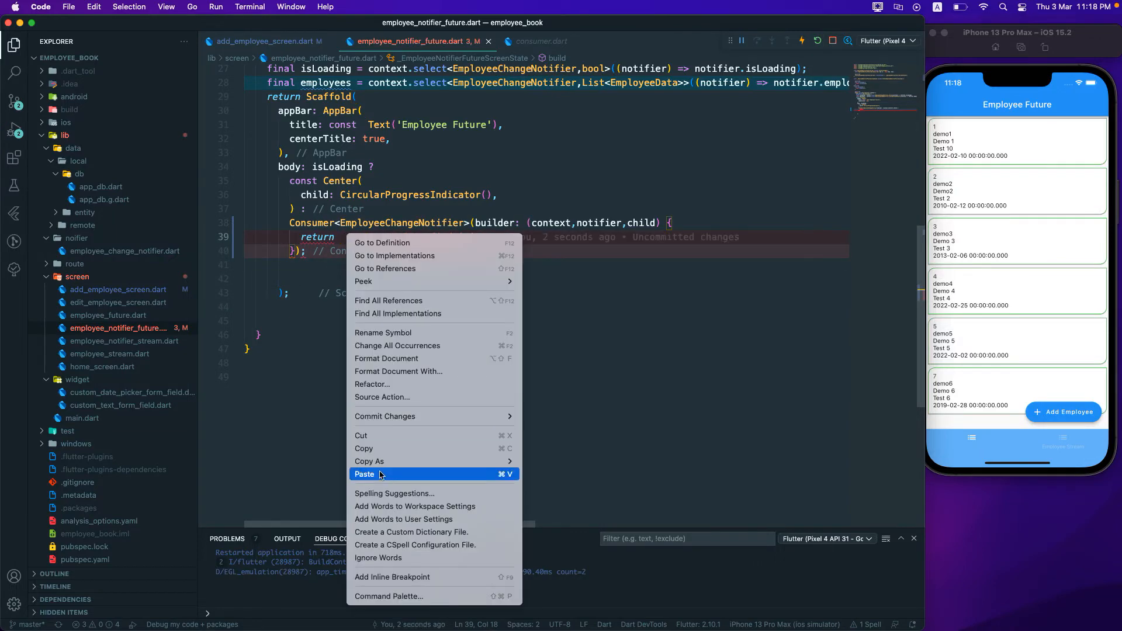
left_click(365, 475)
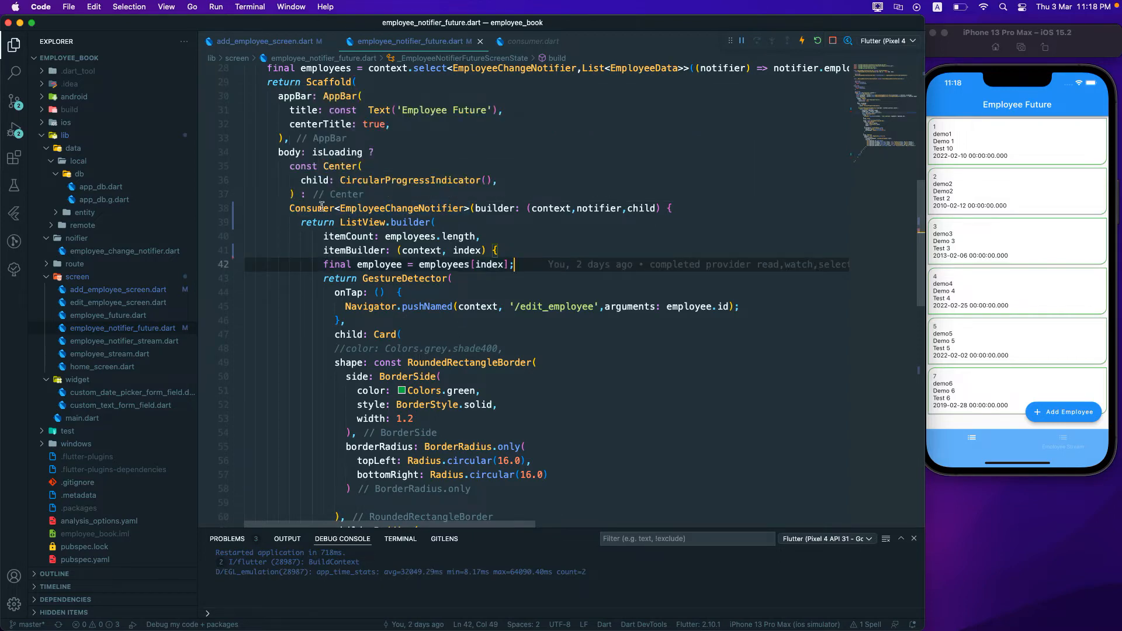
- Go to the Consumer class definition in consumer.dart and select part of its doc comment
right_click(321, 208)
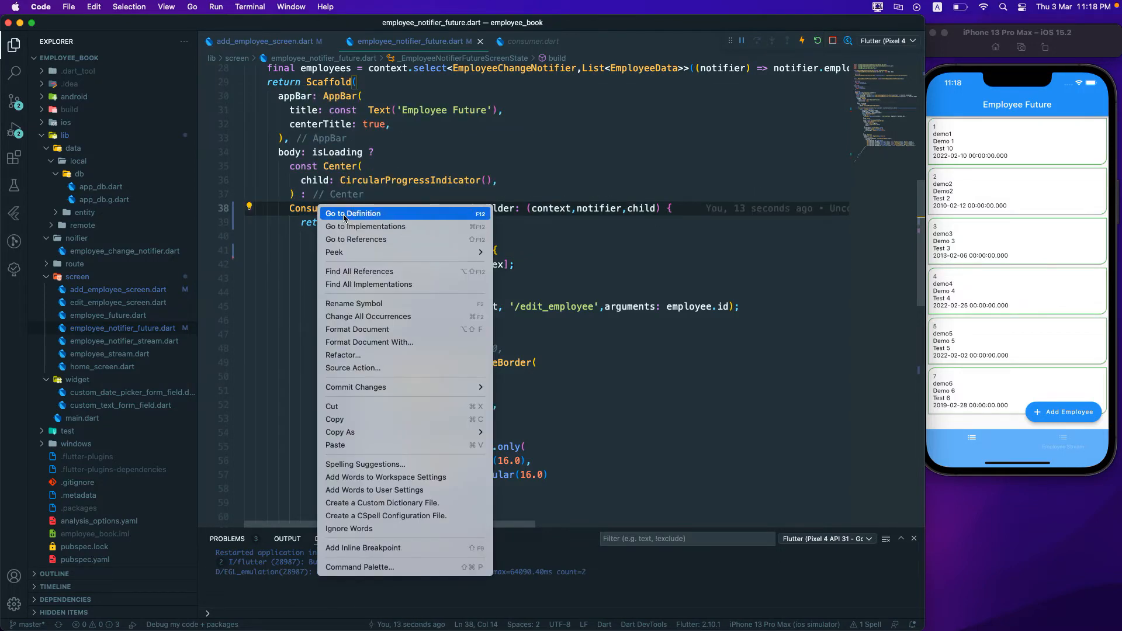
left_click(352, 213)
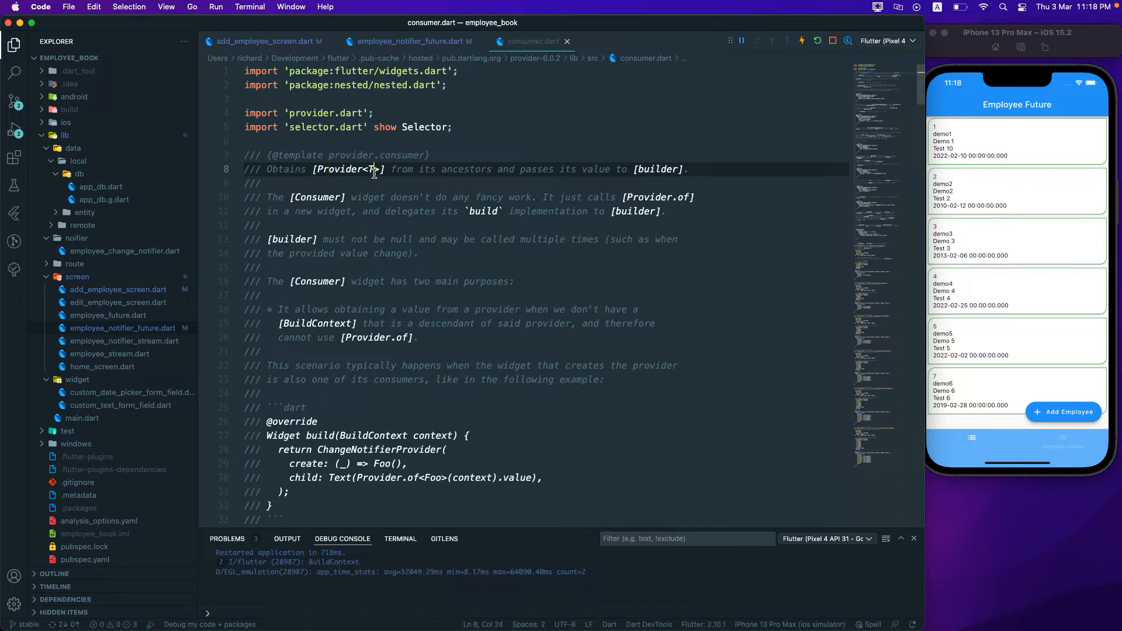
double_click(372, 169)
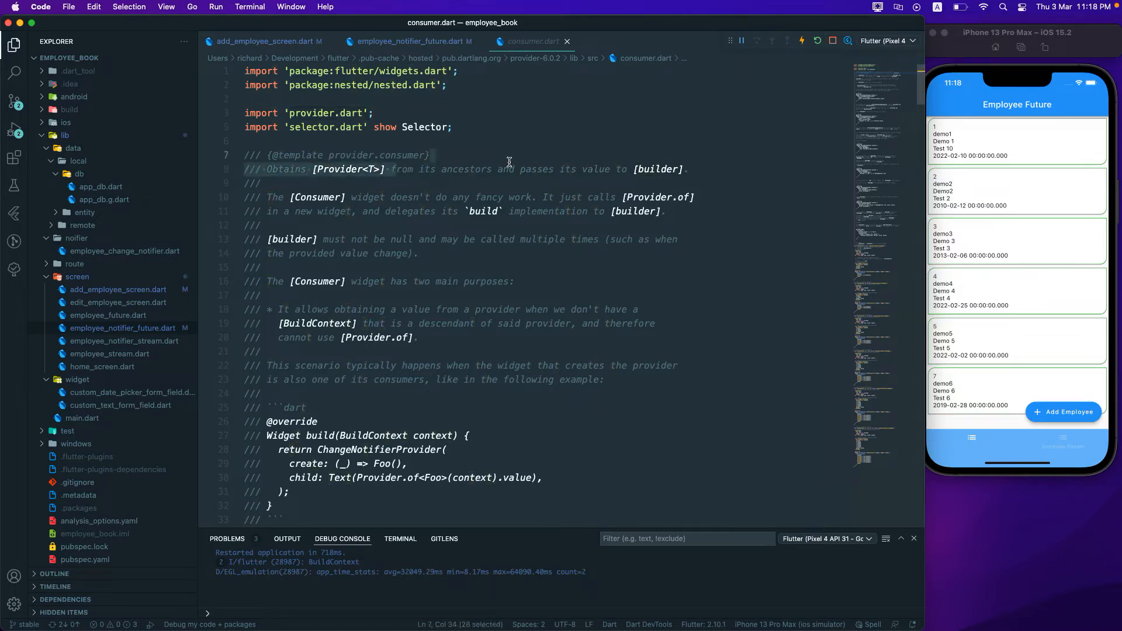
mouse_move(625, 228)
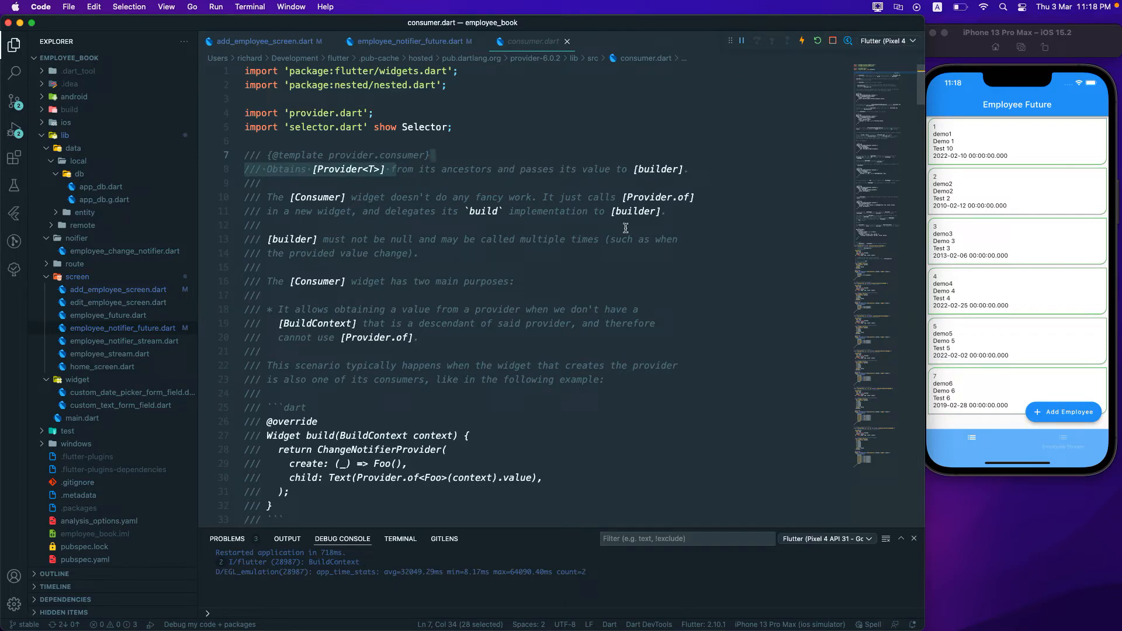
- Highlight the doc sentence about Consumer delegating its build implementation to builder
left_click(264, 41)
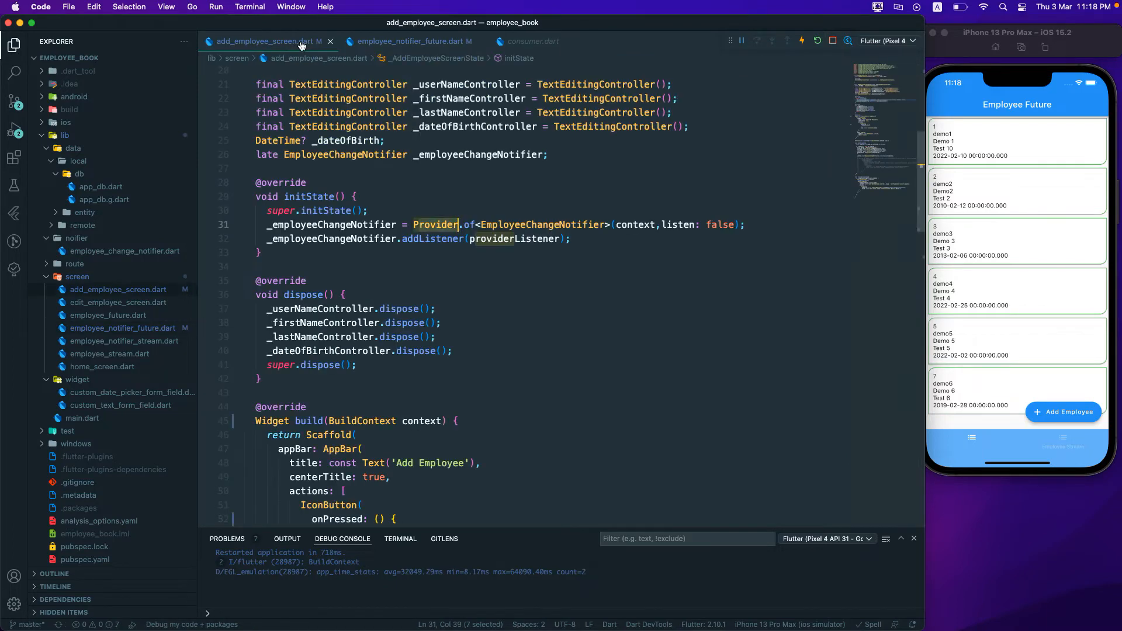
left_click(410, 41)
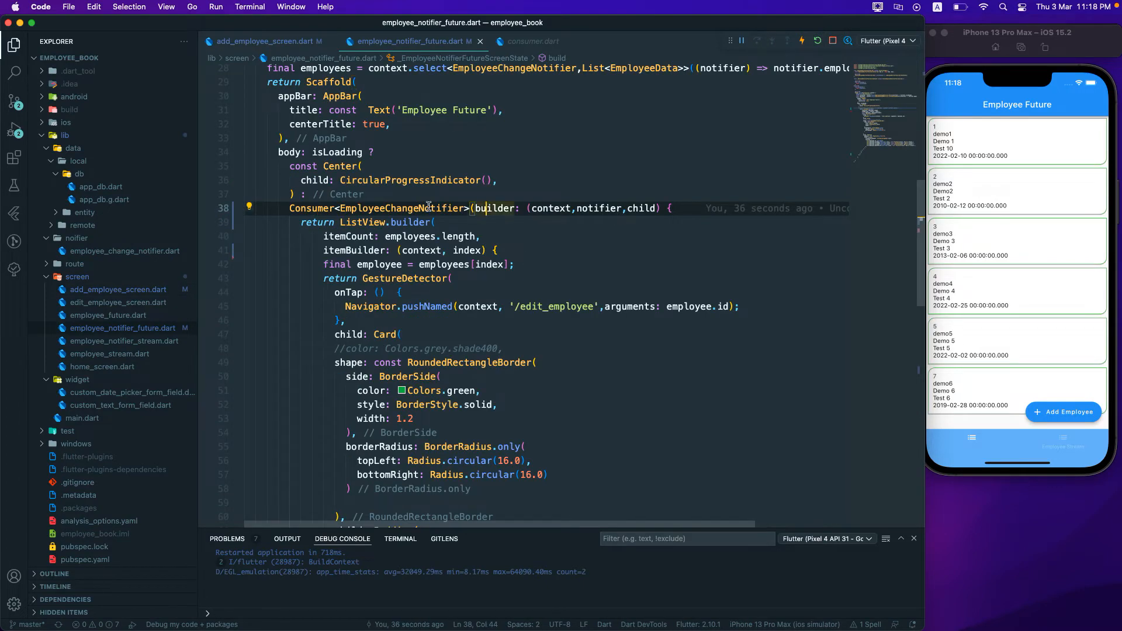
left_click(531, 41)
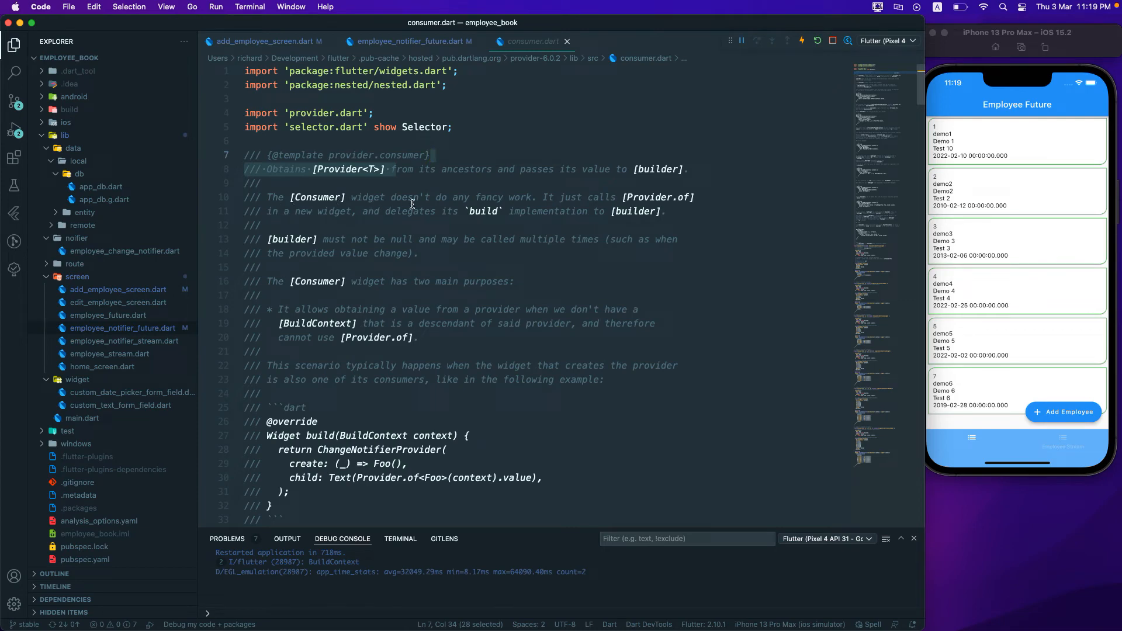
mouse_move(517, 198)
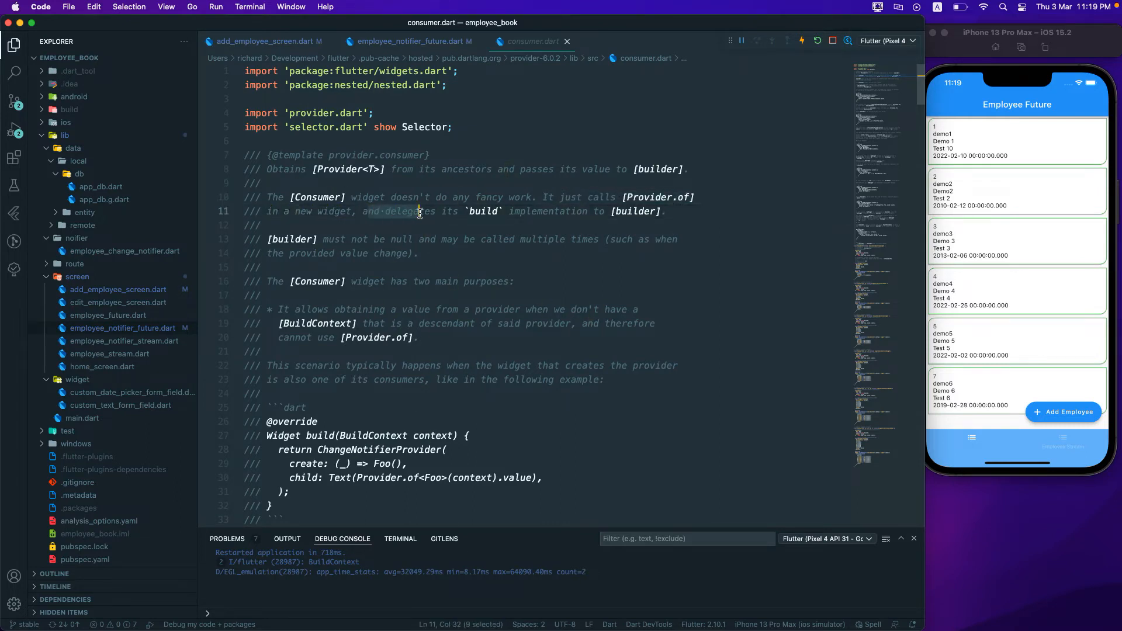
left_click_drag(418, 211, 533, 211)
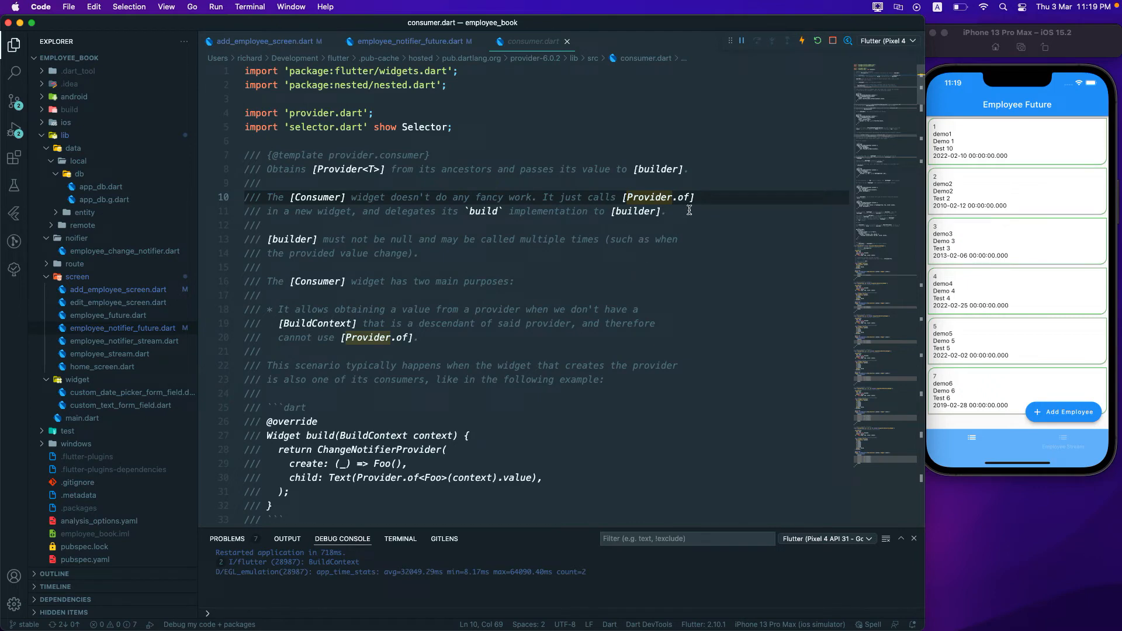
left_click(408, 41)
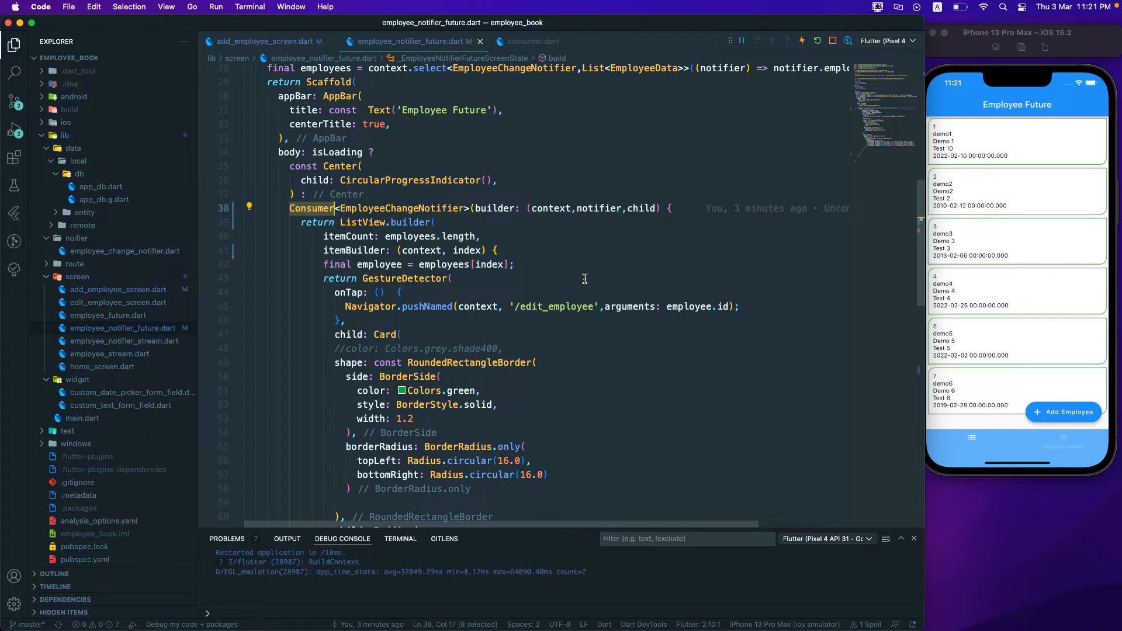
mouse_move(399, 277)
type("//")
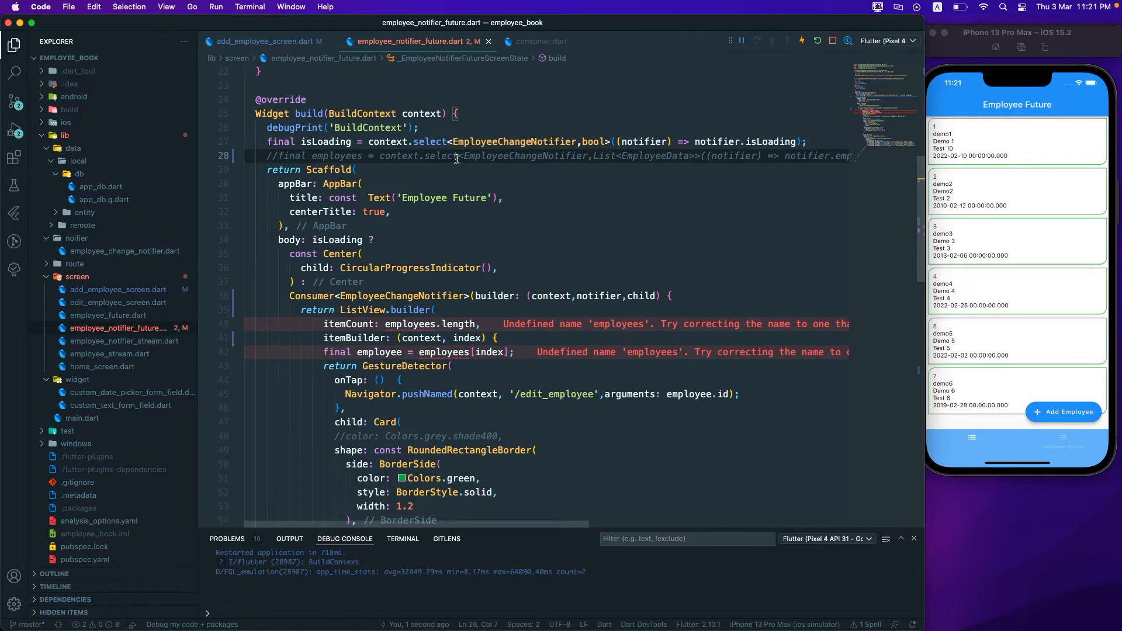
mouse_move(405, 344)
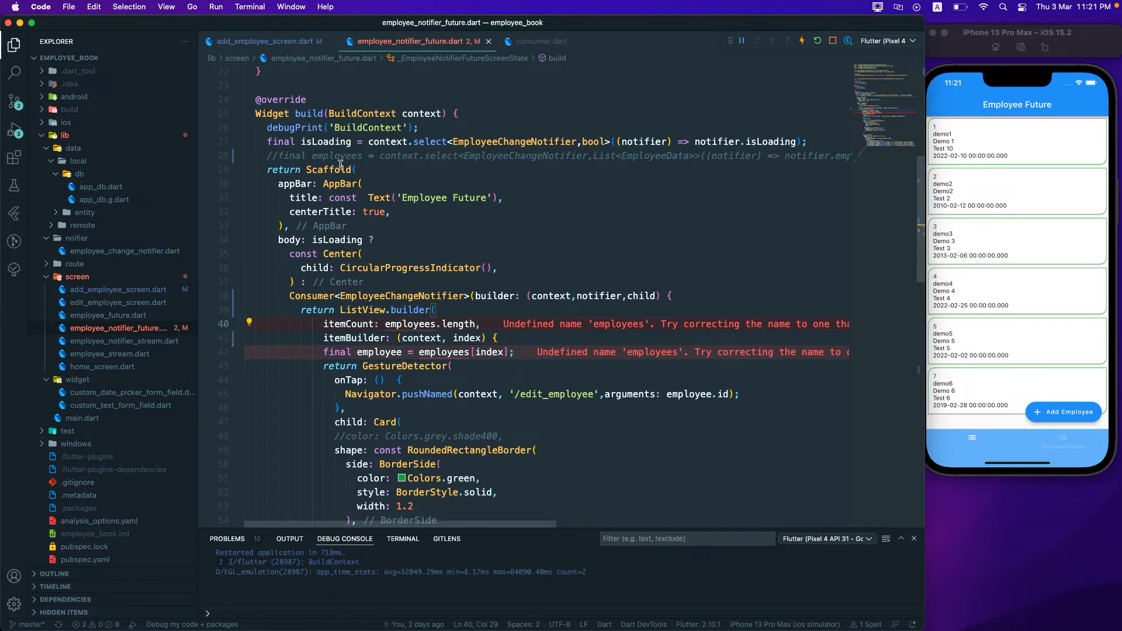
mouse_move(603, 297)
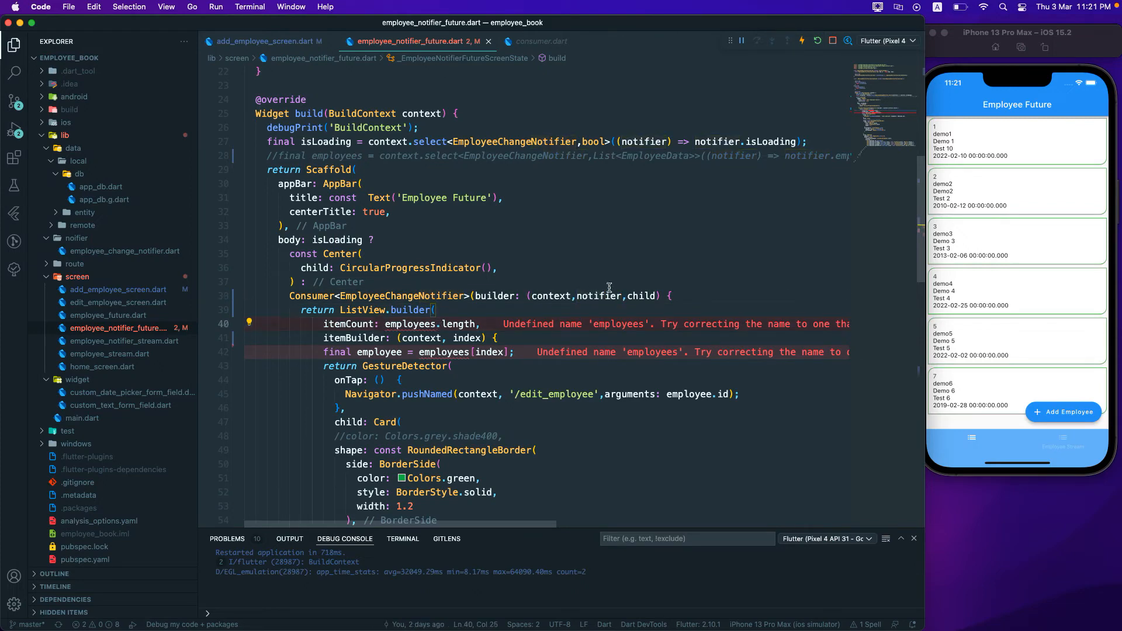
- Replace employees with notifier.employeeListFuture in itemCount and itemBuilder
type("n")
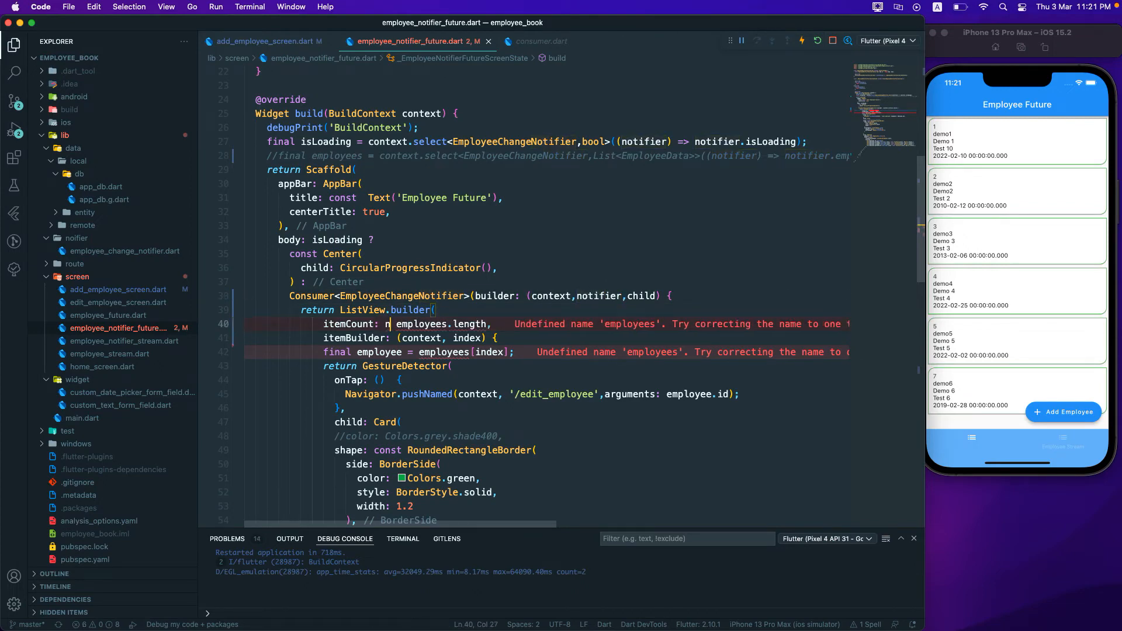
type("notifier.")
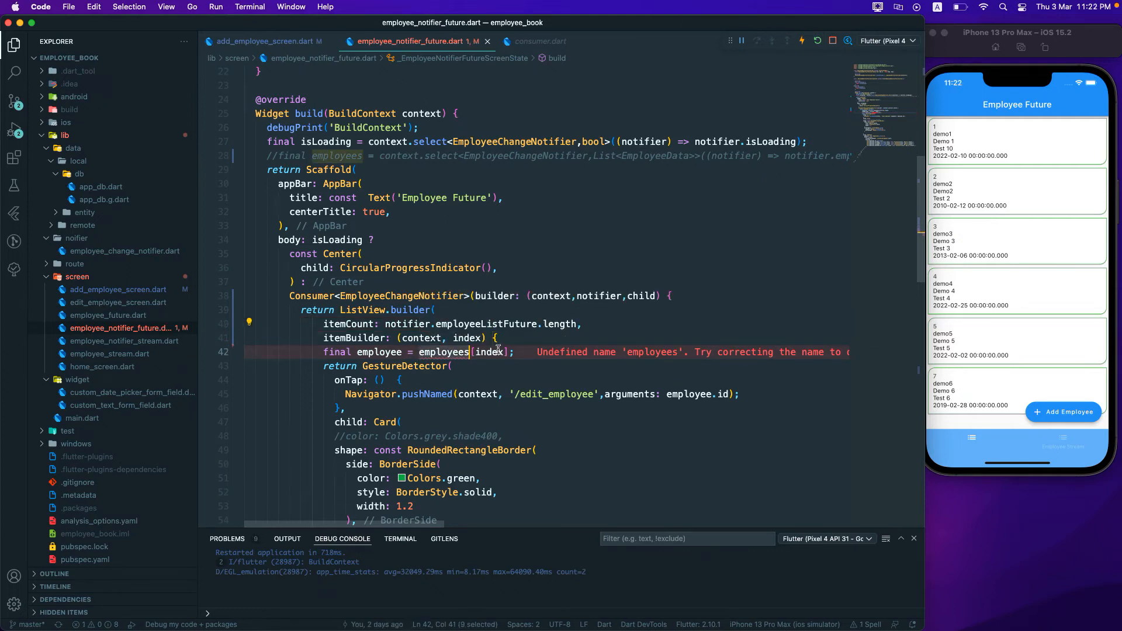
type("notif")
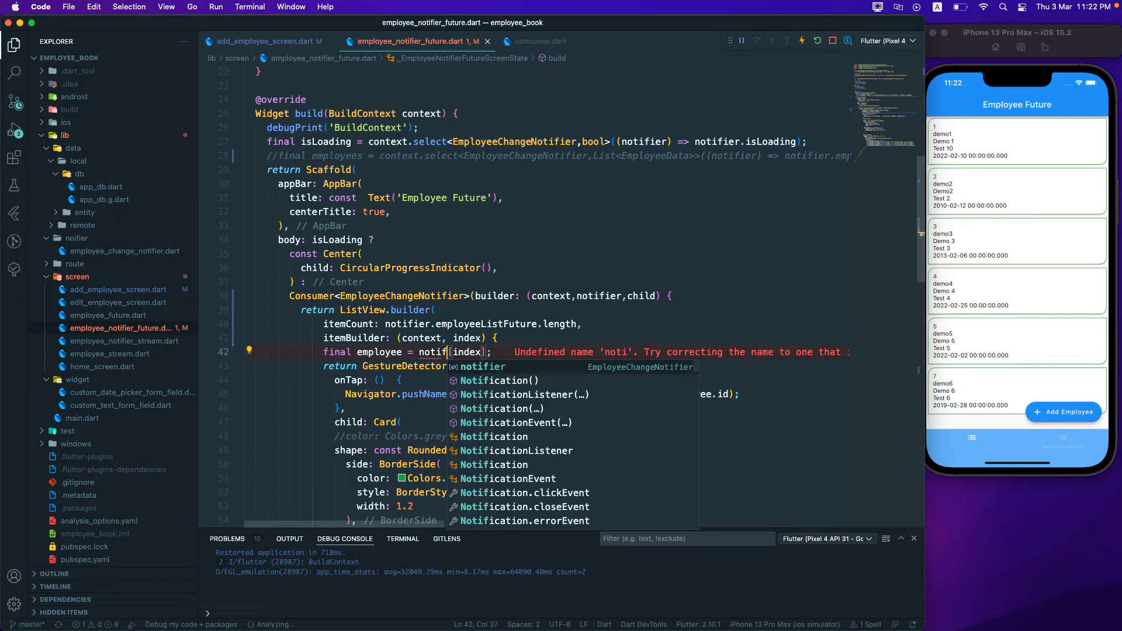
type(".employeeListFuture")
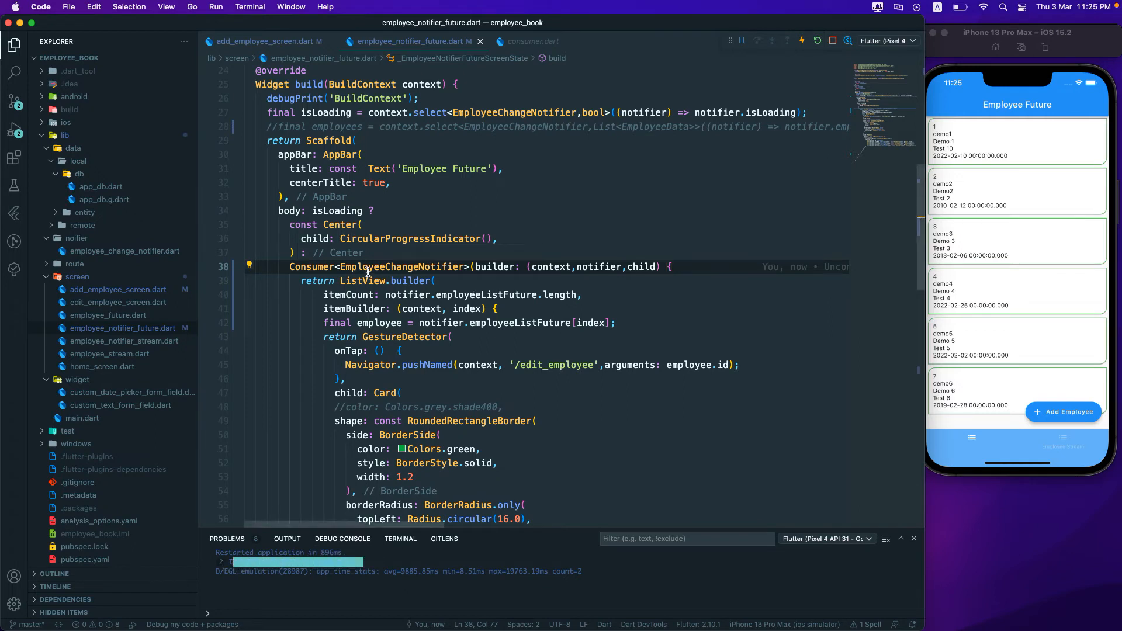
- Add a debugPrint('Consumer widget') line at the start of the Consumer builder
left_click(310, 267)
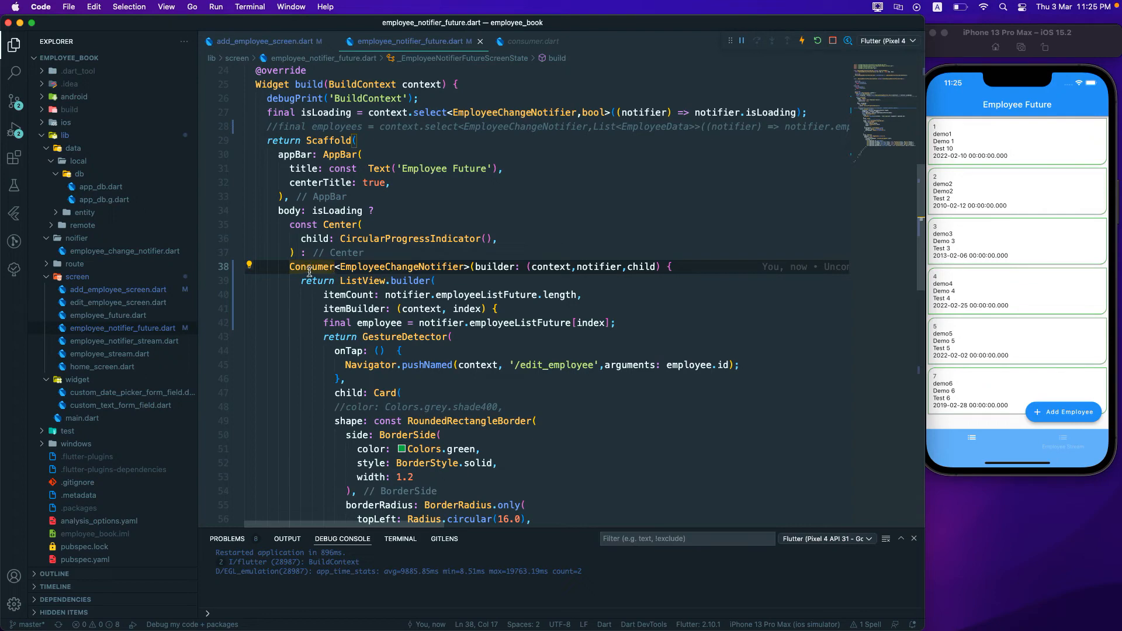
double_click(310, 266)
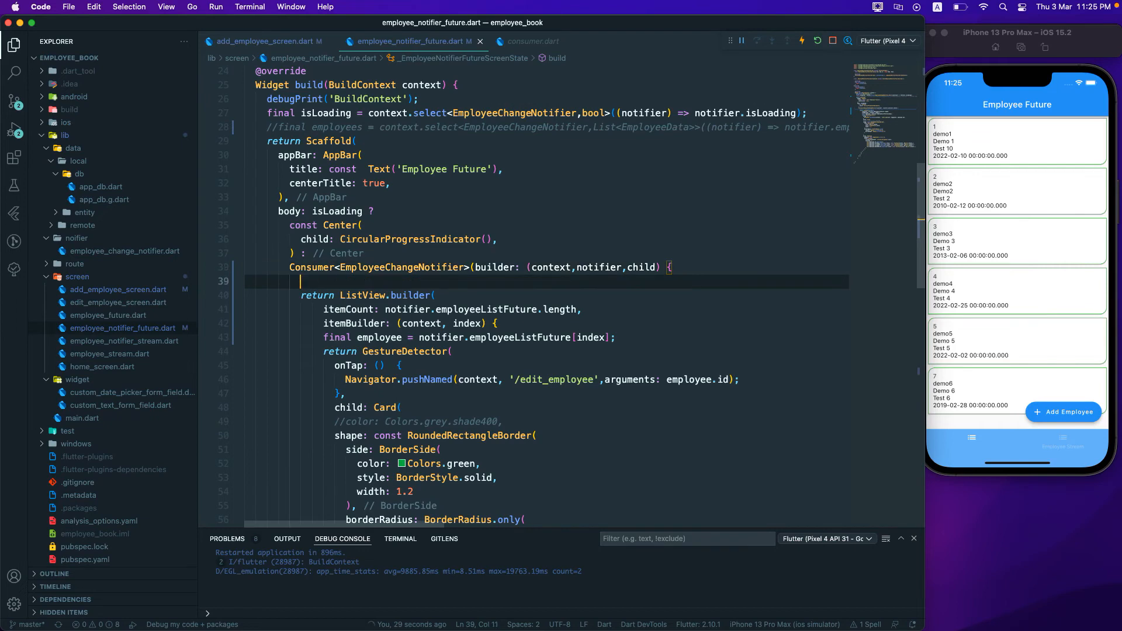
type("prin")
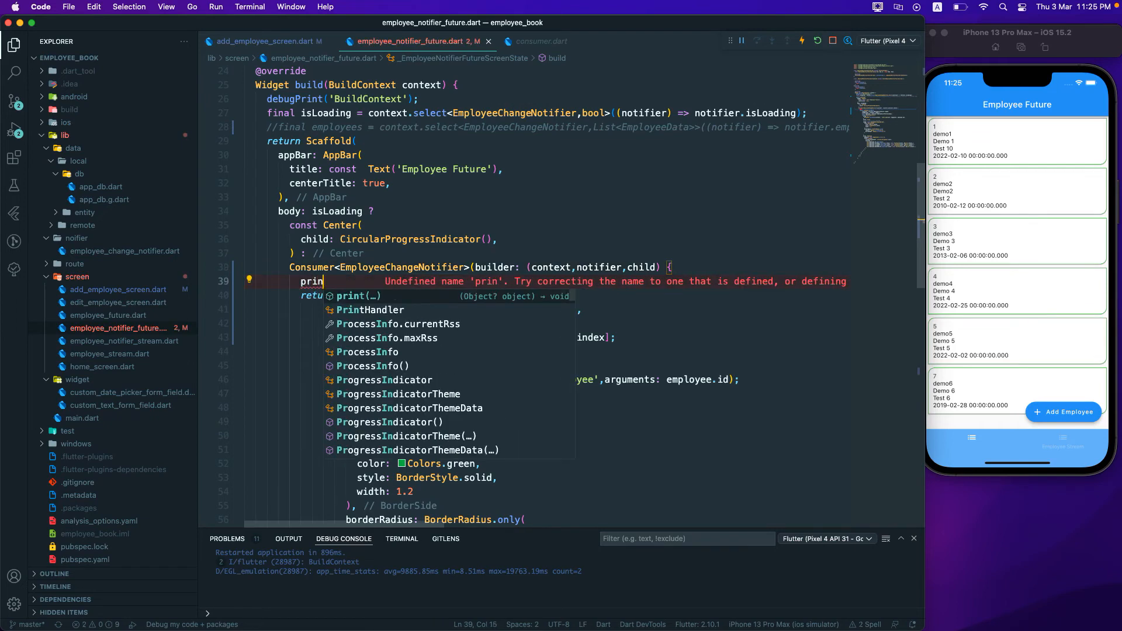
type("debugP")
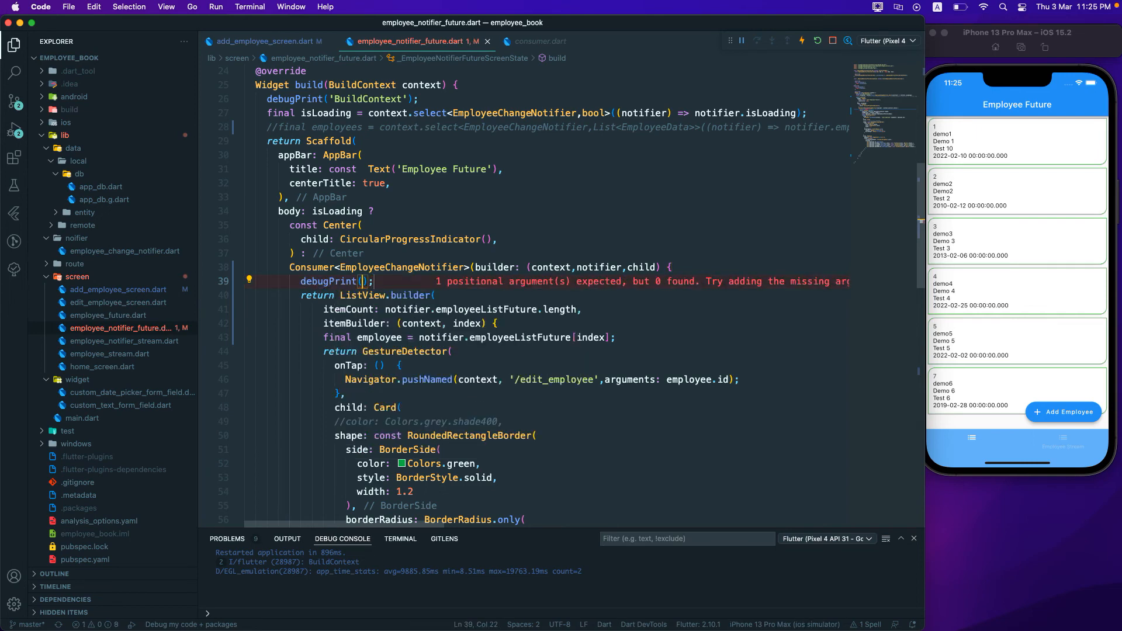
type("'Co'")
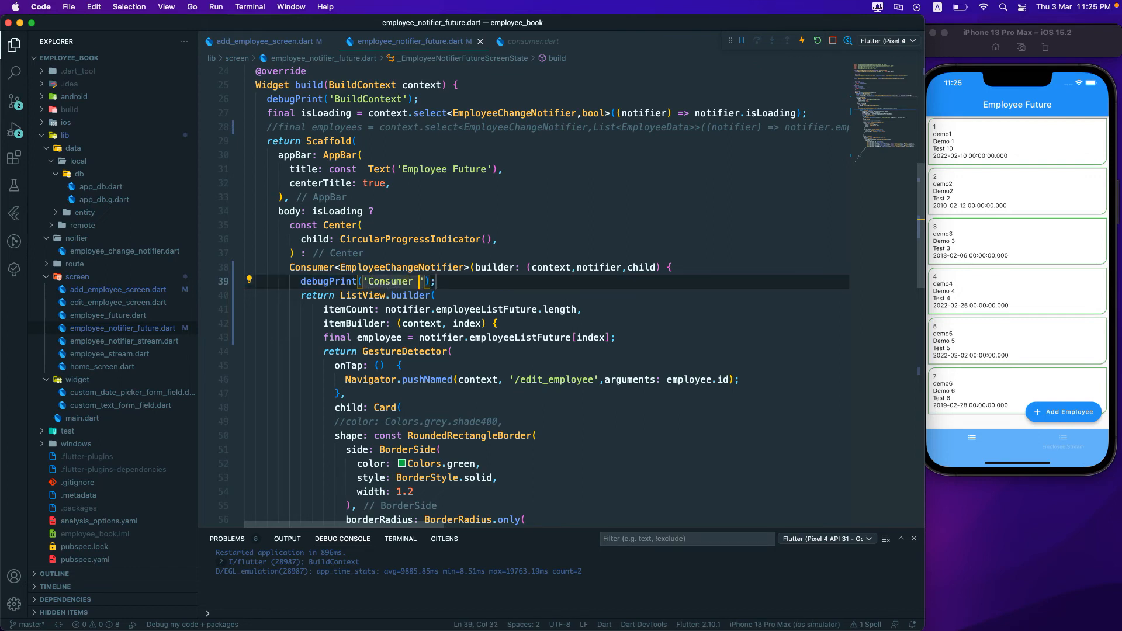
- Finish the 'Consumer widget' message and hot-restart the app on the simulator
type("widget")
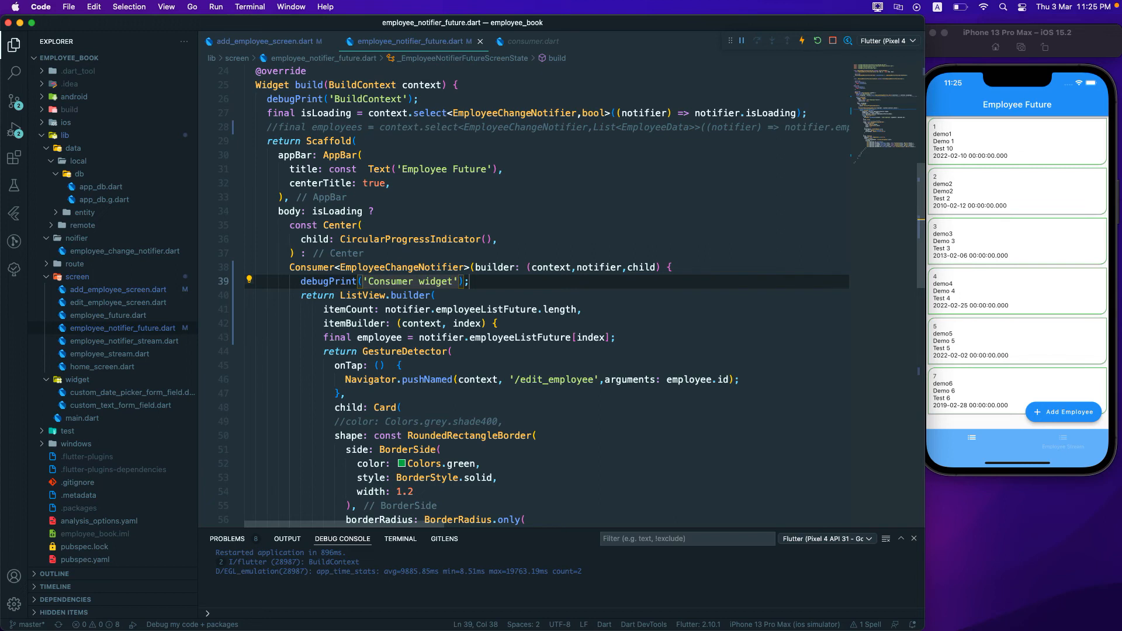
left_click(817, 41)
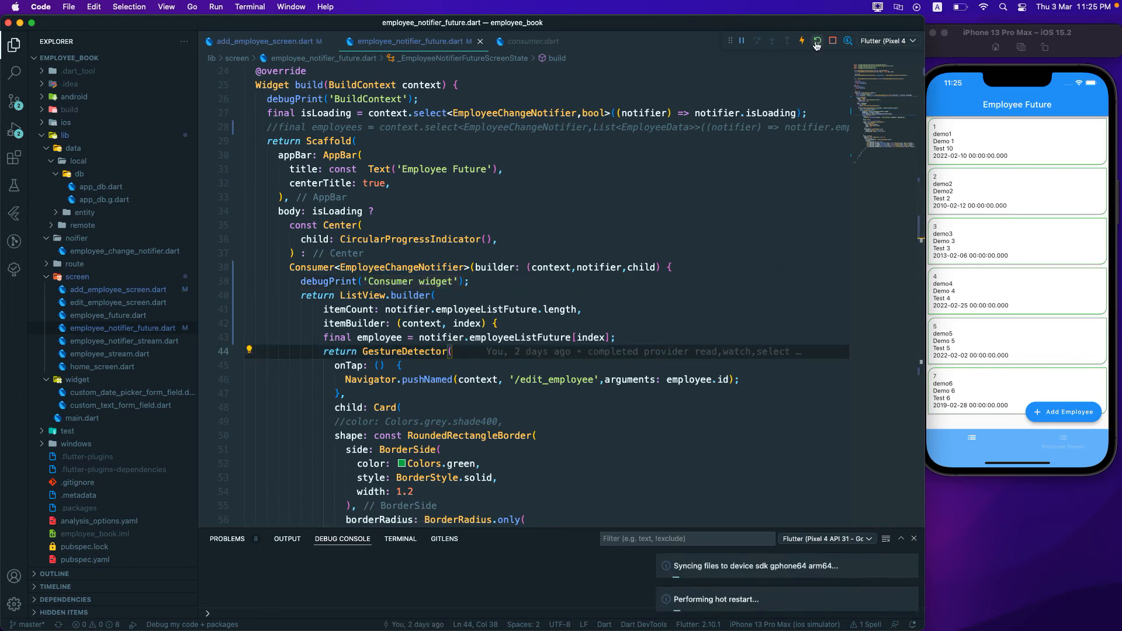
left_click(817, 41)
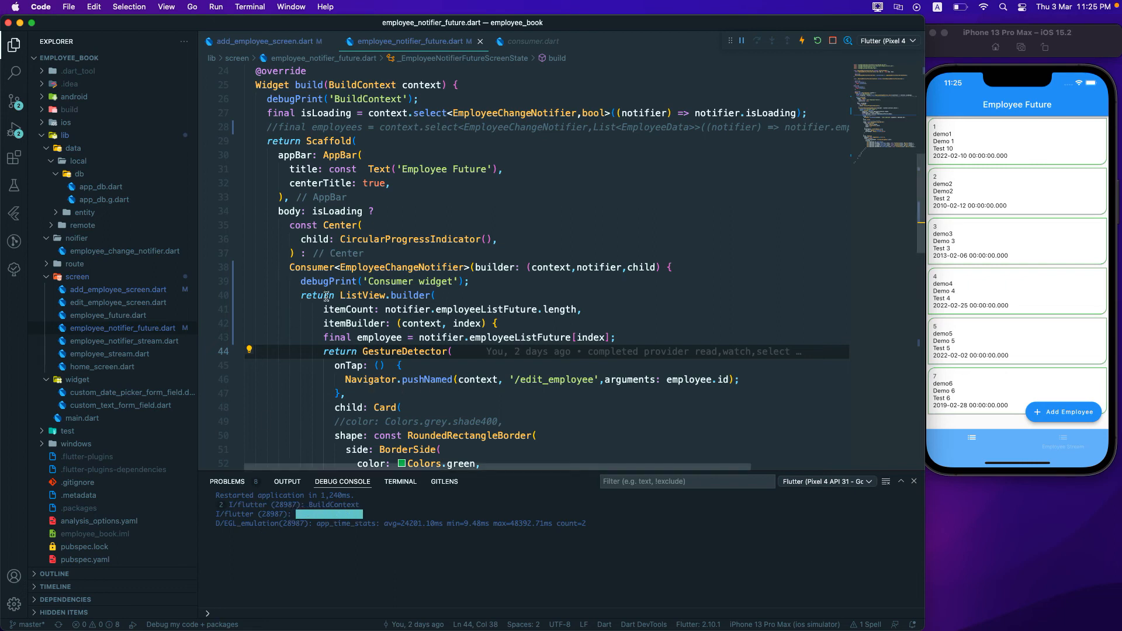
- Review the BuildContext and Consumer widget debugPrint calls against the console output
left_click(289, 267)
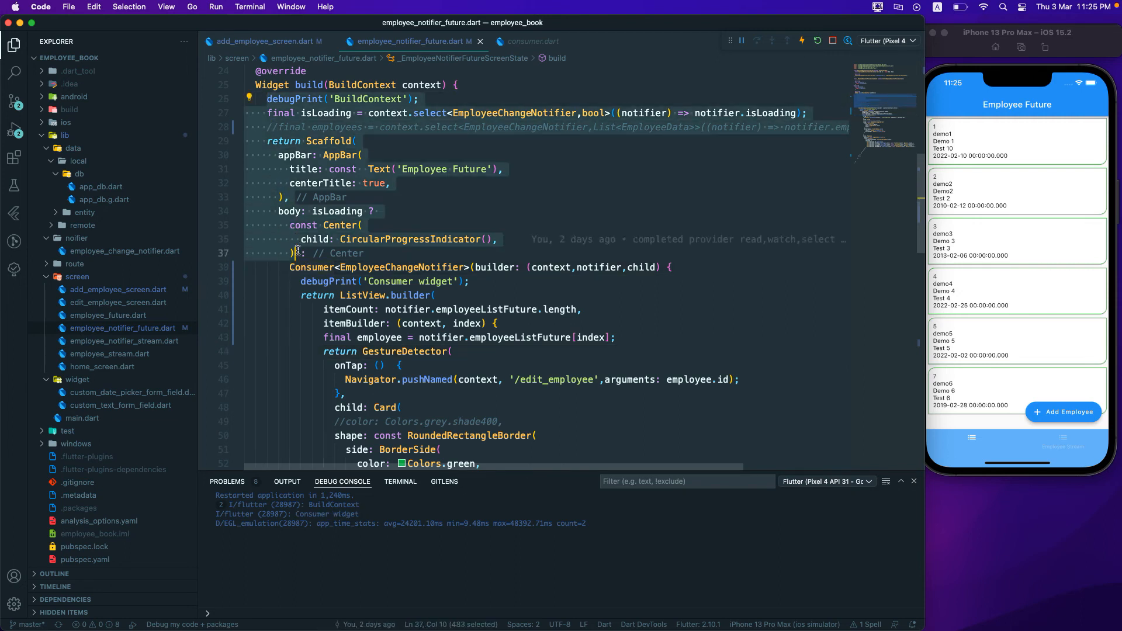
left_click(286, 267)
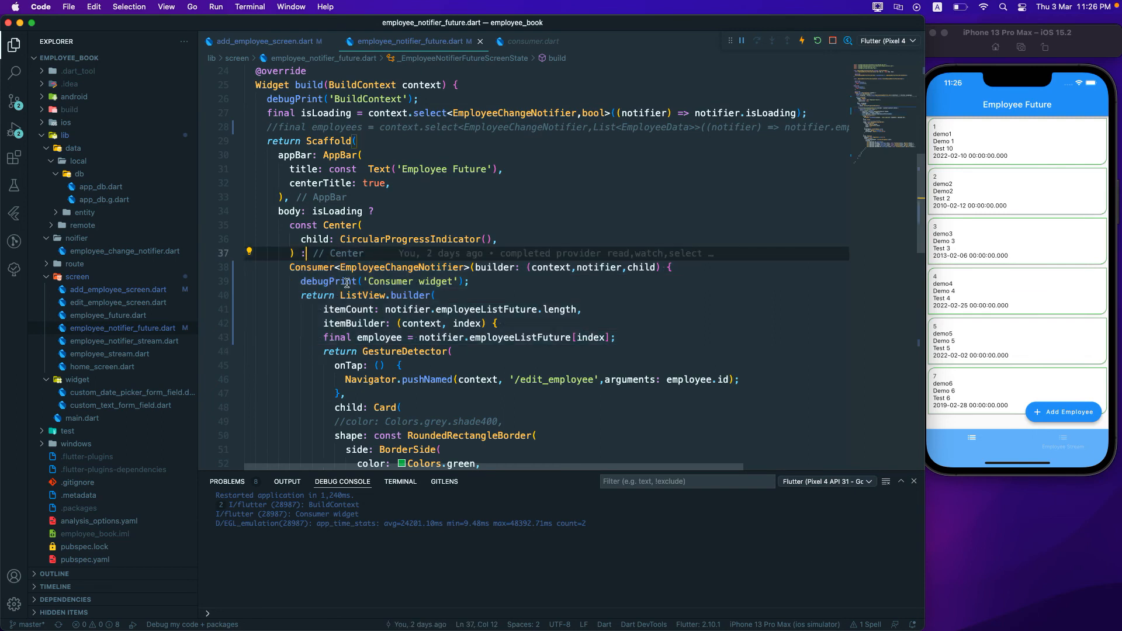
double_click(325, 514)
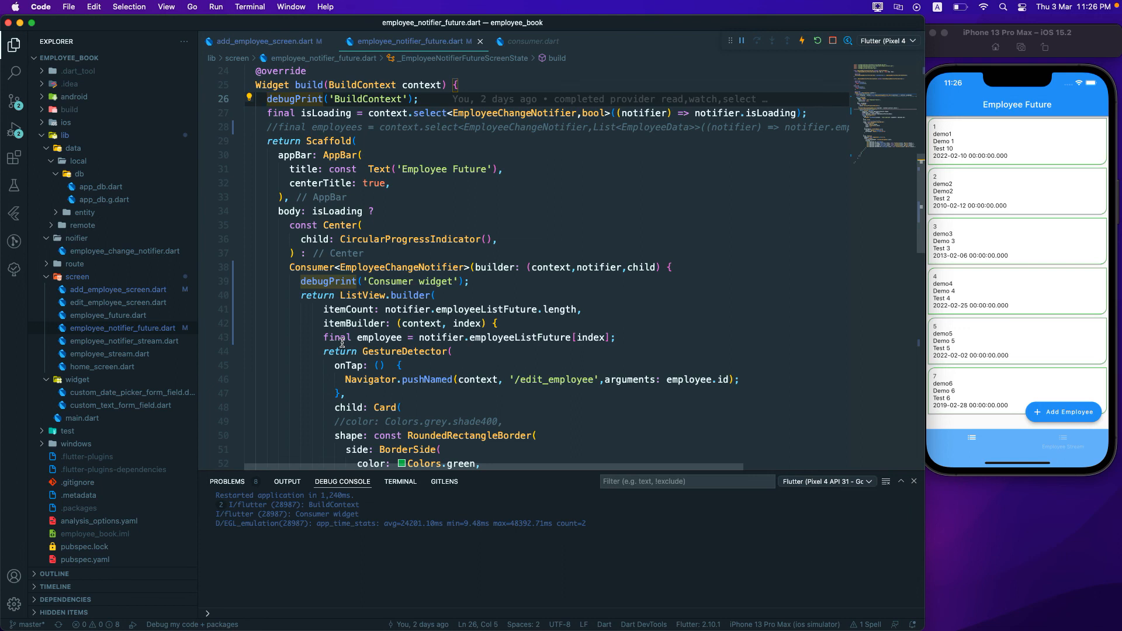
mouse_move(296, 235)
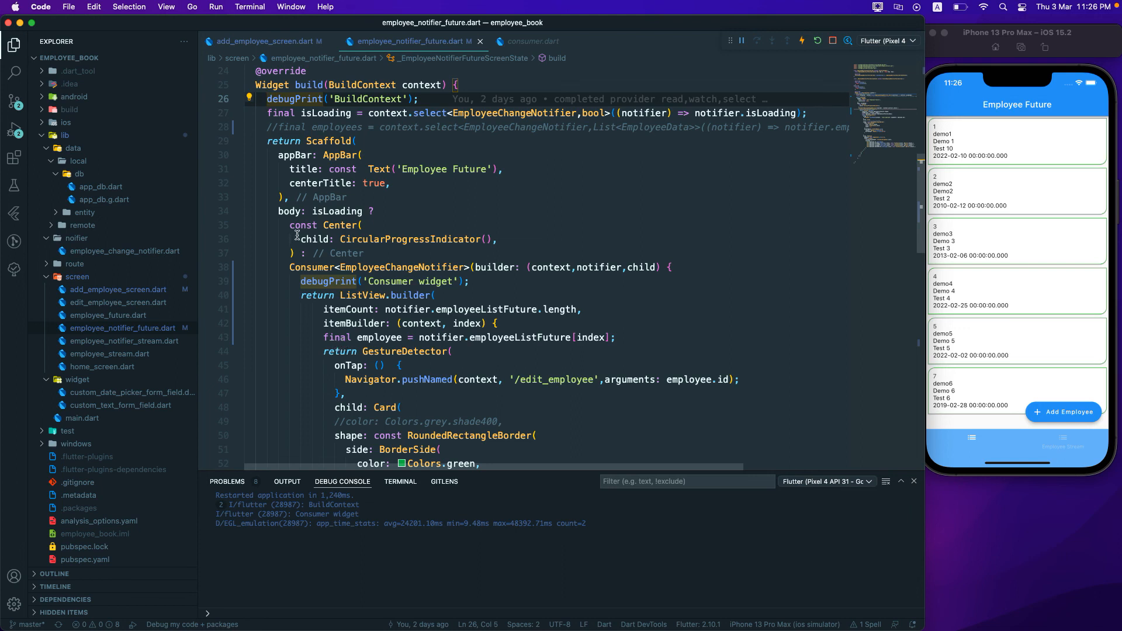
mouse_move(1015, 315)
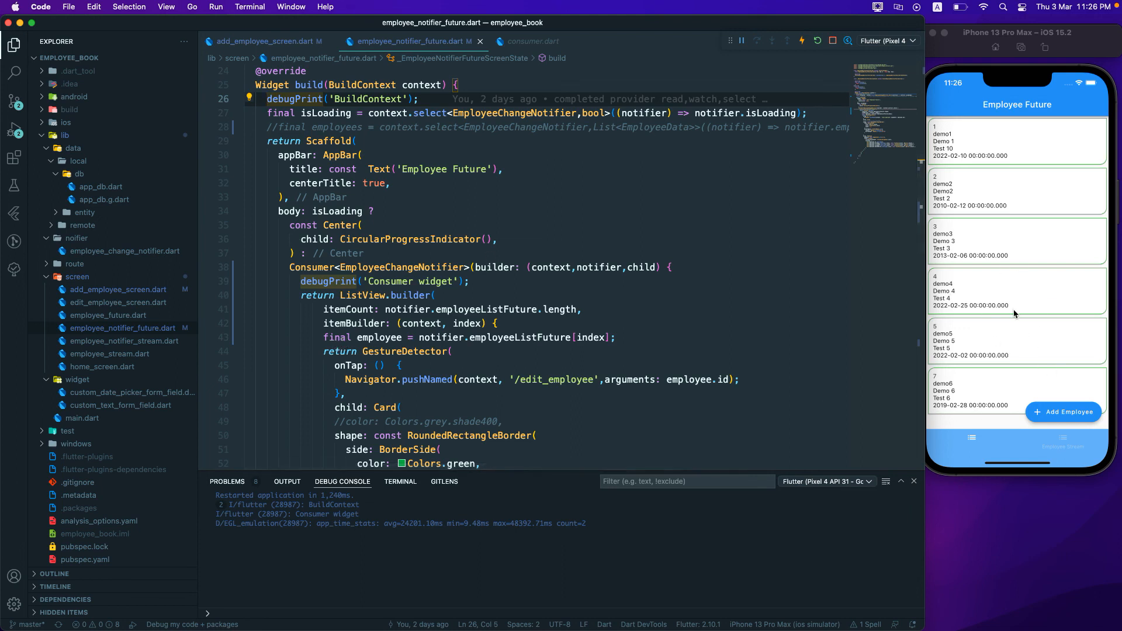